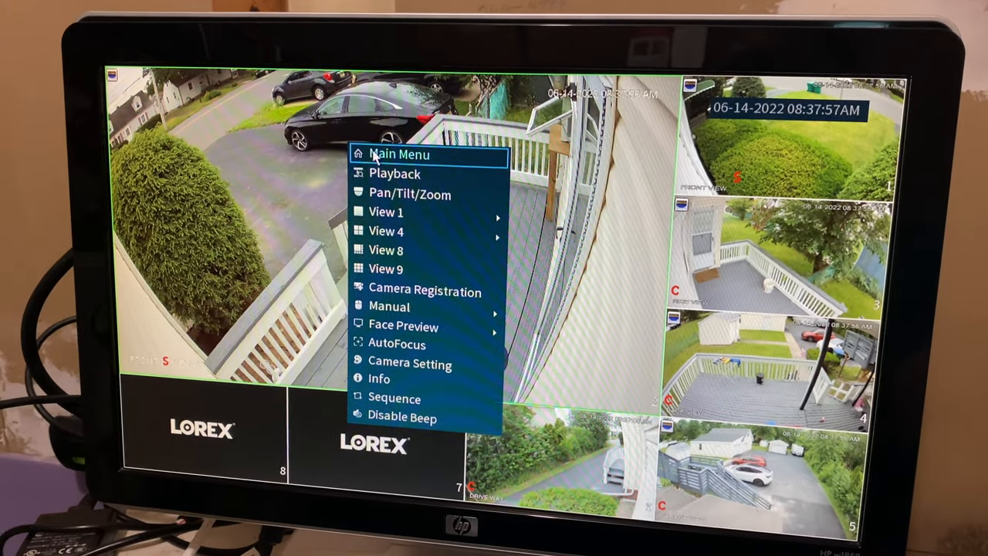
Go from the live view's Main Menu to the Backup page showing the USB drive
click(398, 154)
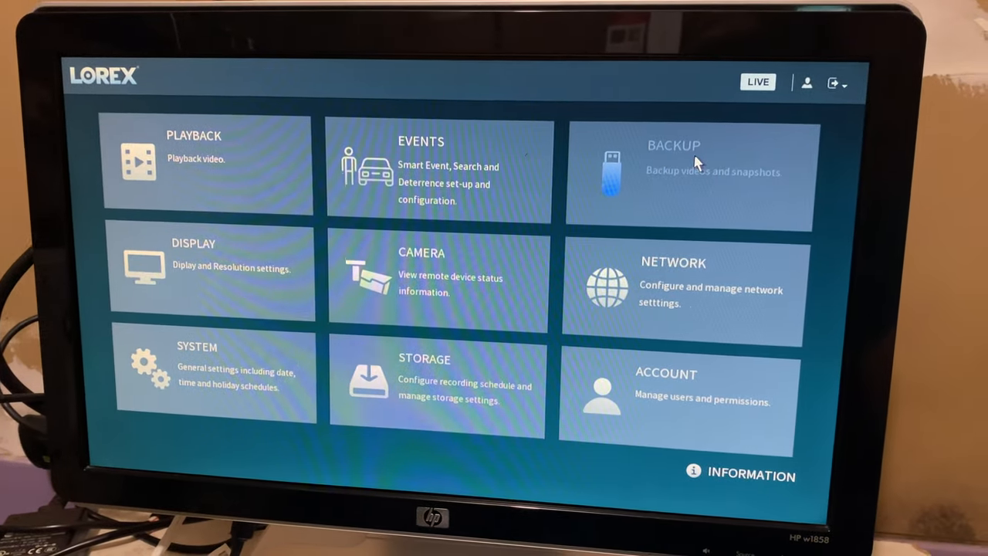
click(686, 170)
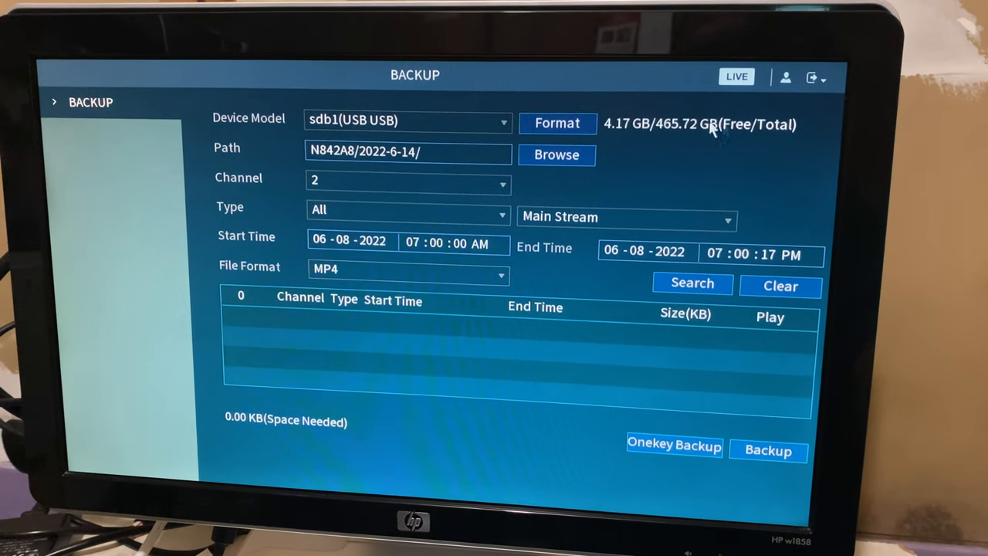
Format the USB drive as FAT32, leaving 465.61 GB of 465.72 GB free
click(556, 123)
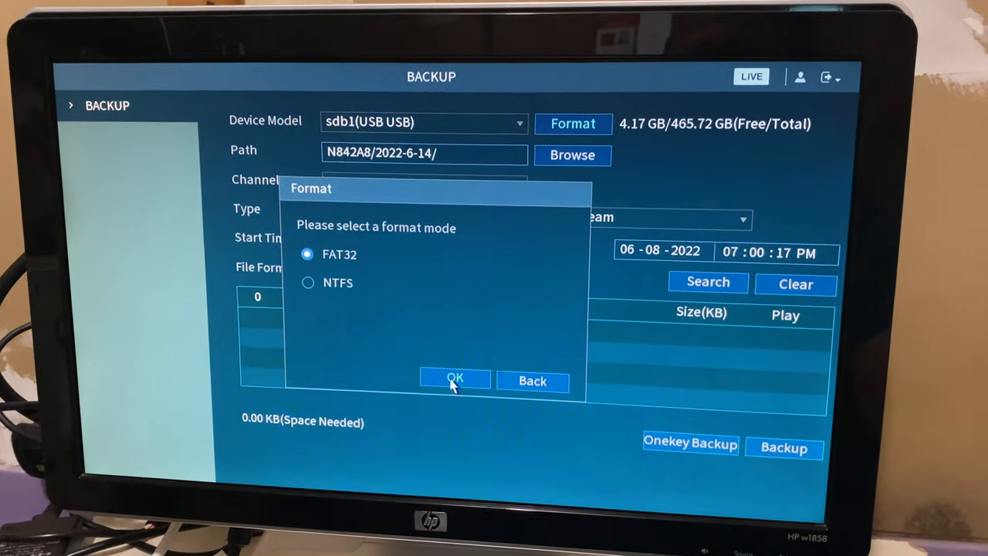
click(454, 380)
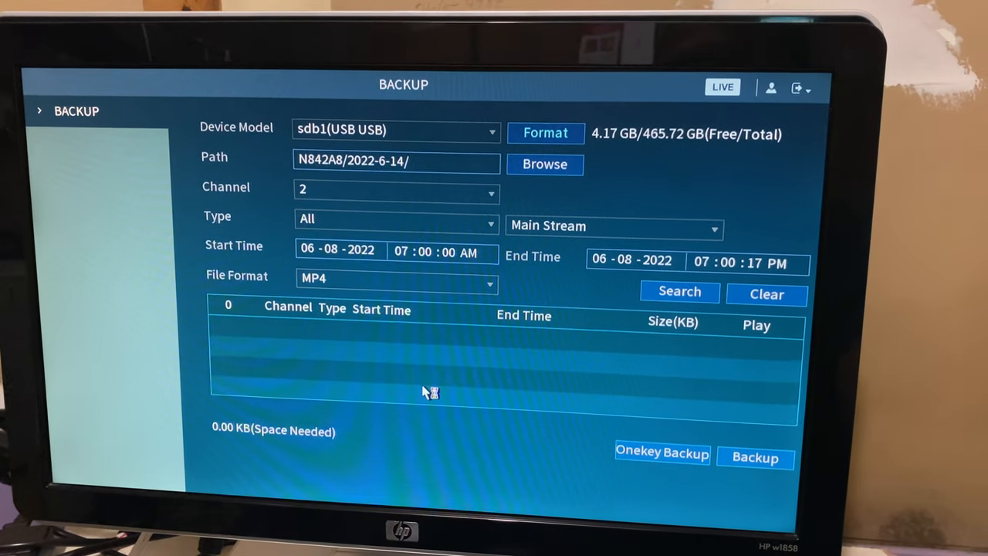
click(546, 132)
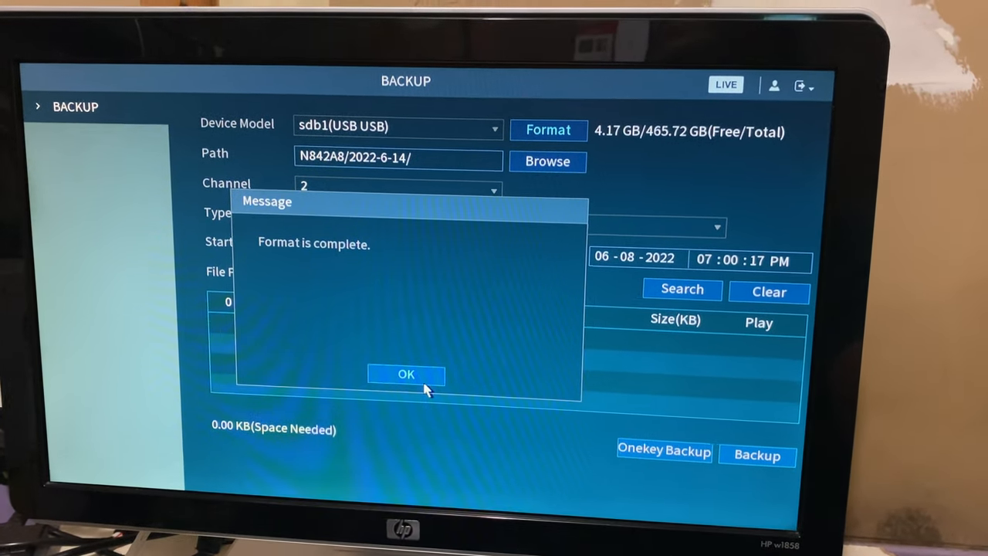
click(406, 375)
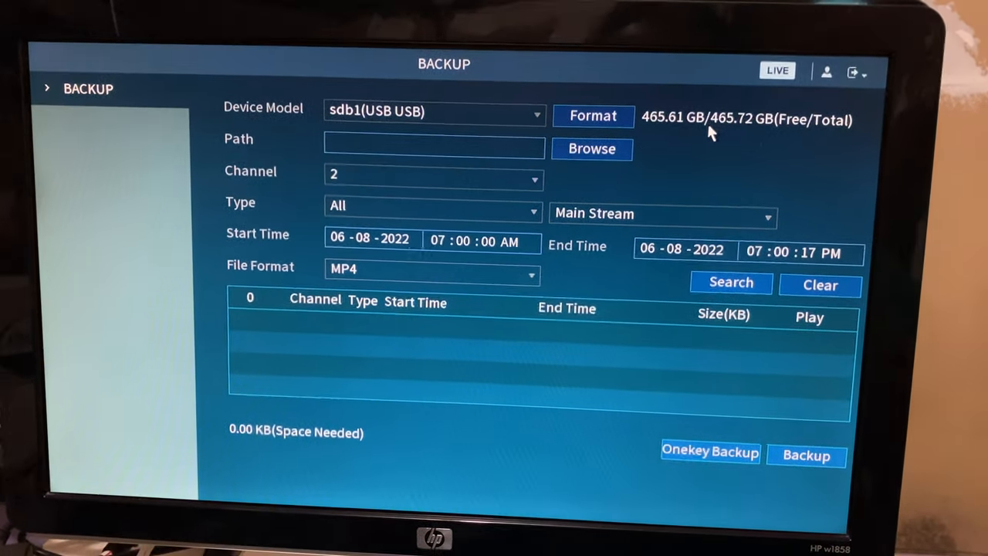
mouse_move(740, 126)
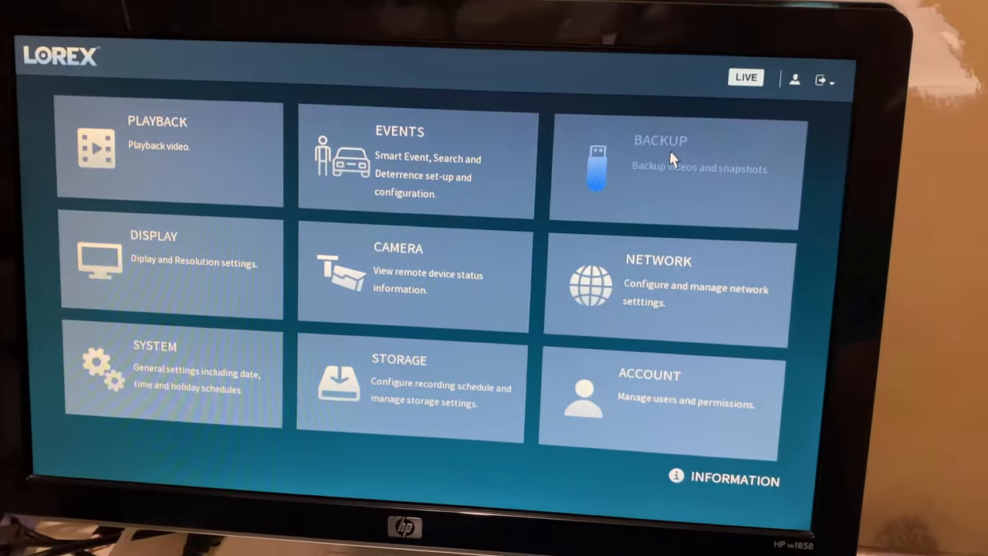
Set the channel 2 backup start time to 12:00:00 PM with MP4 output format
click(674, 166)
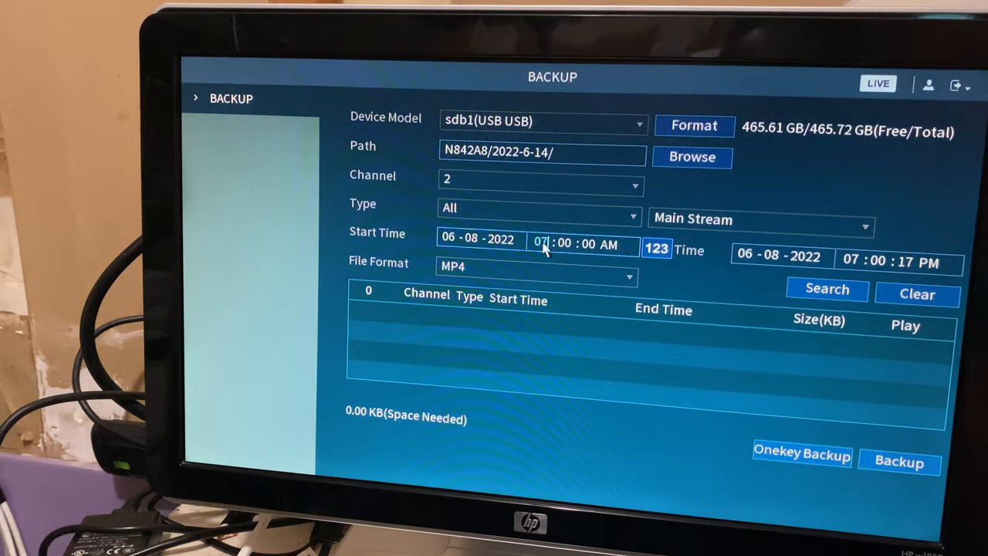
click(540, 238)
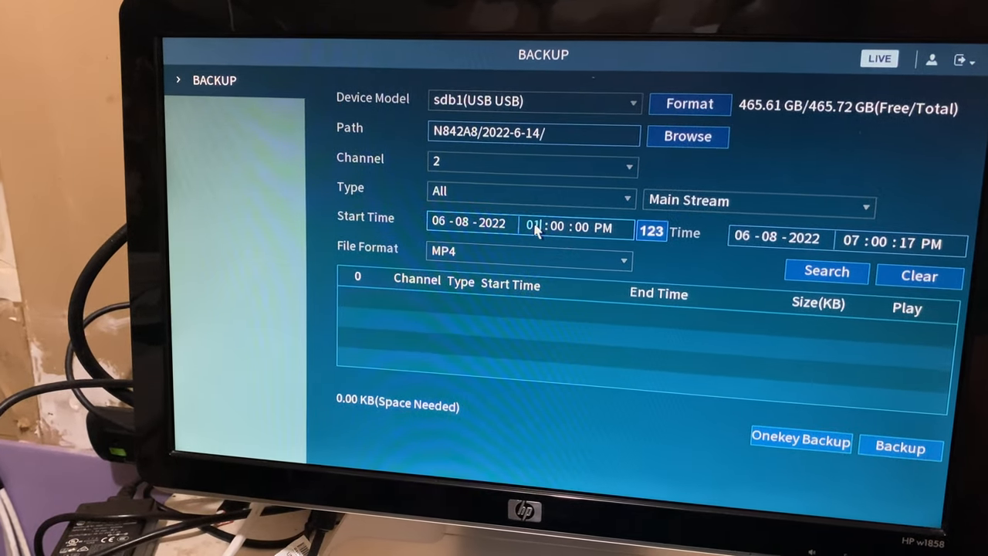
click(531, 225)
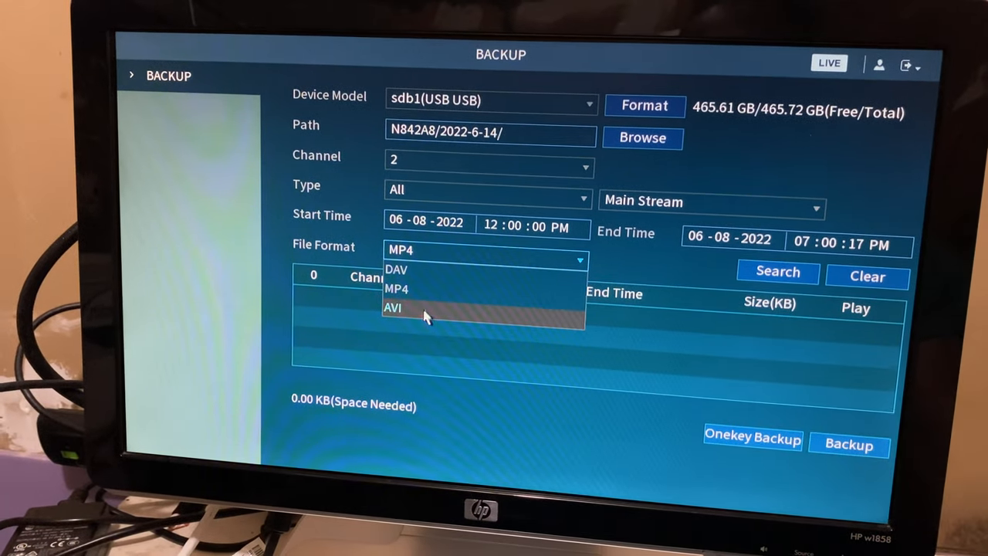
click(398, 289)
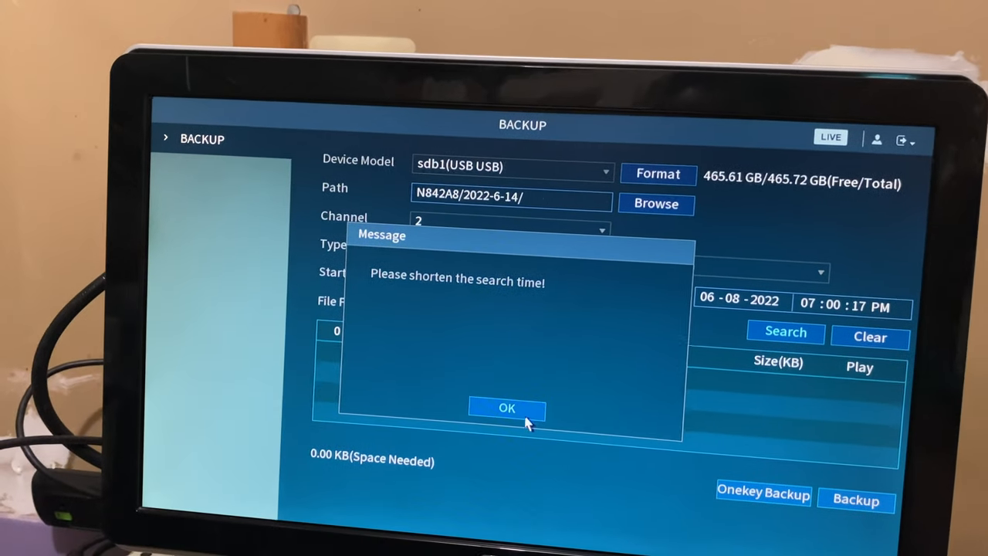
Dismiss the shorten-search-time warning and move the start time to 01:00 PM
click(507, 408)
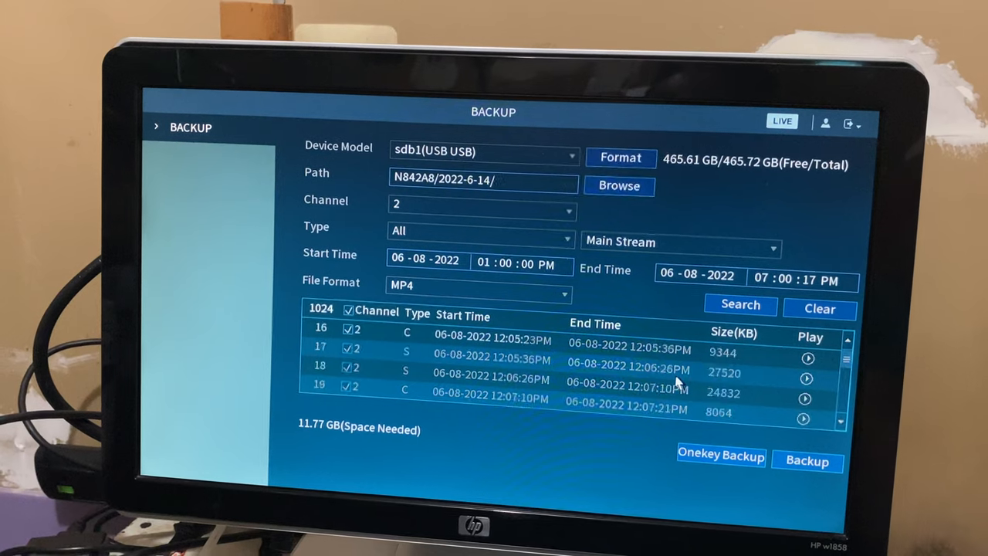
scroll(down, 3)
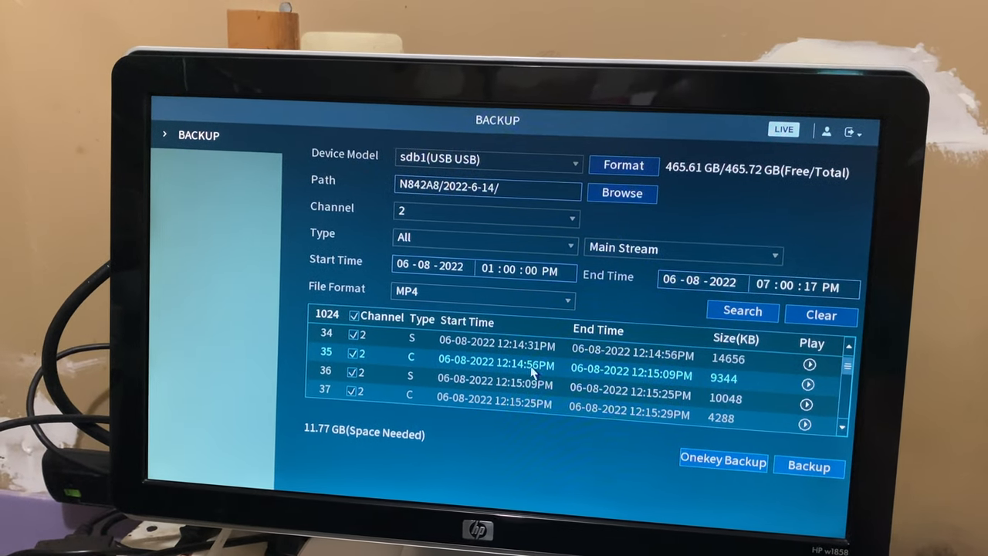
scroll(down, 3)
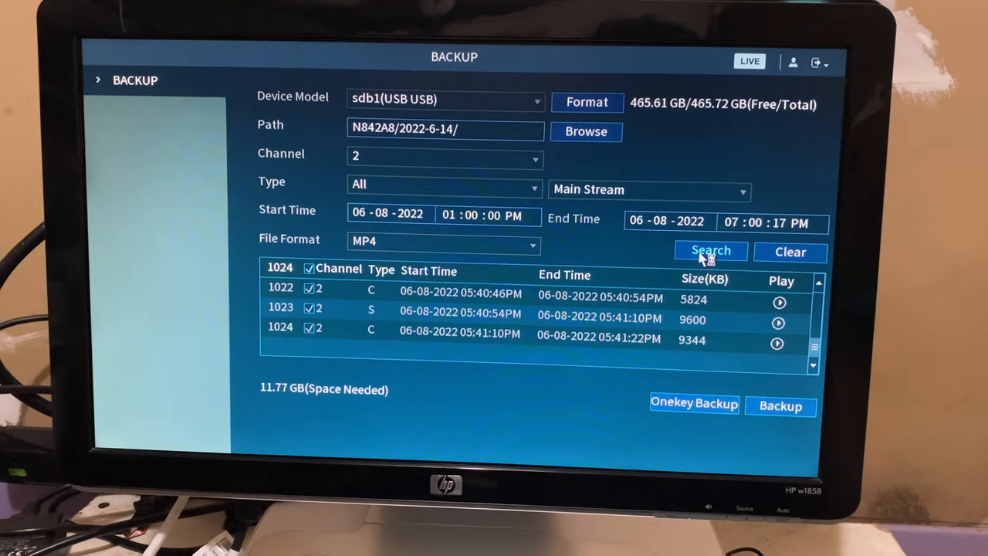
click(710, 250)
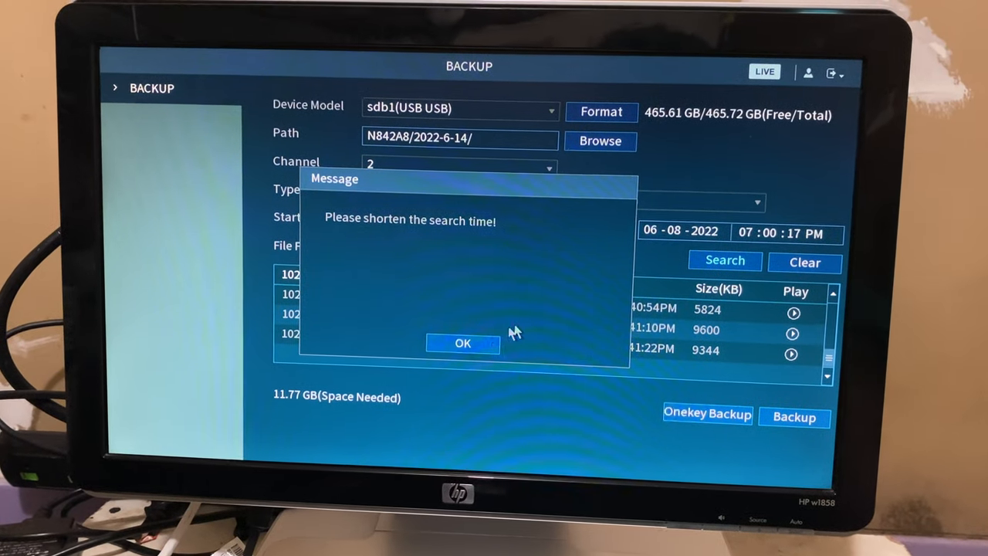
click(463, 343)
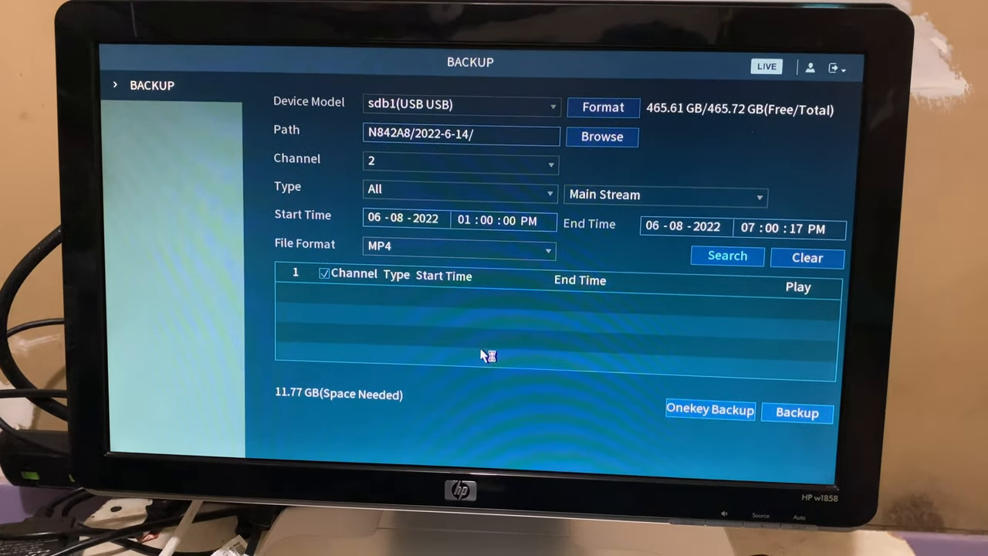
Search and list 1024 channel 2 recordings from 1:00 PM to 7:00 PM, 11.60 GB total
click(324, 271)
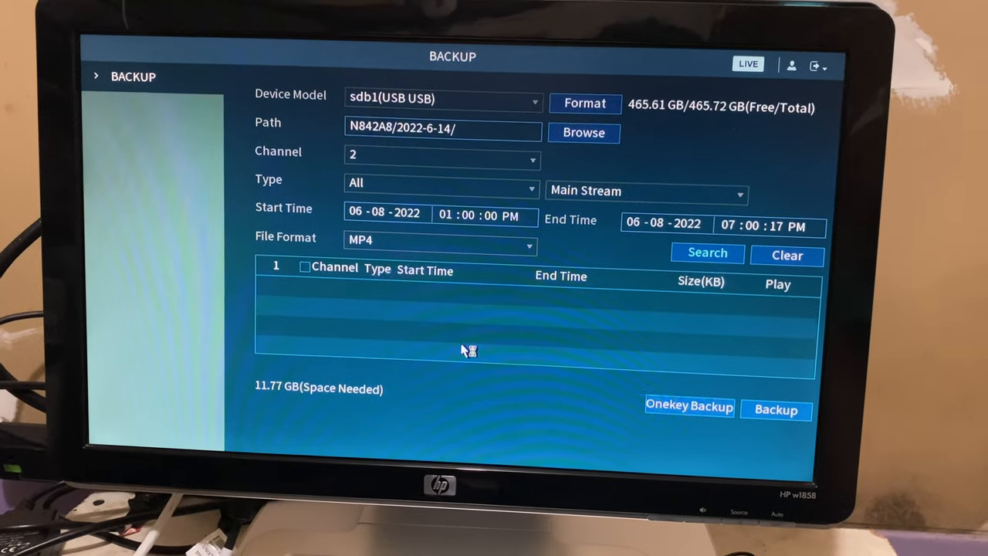
click(707, 253)
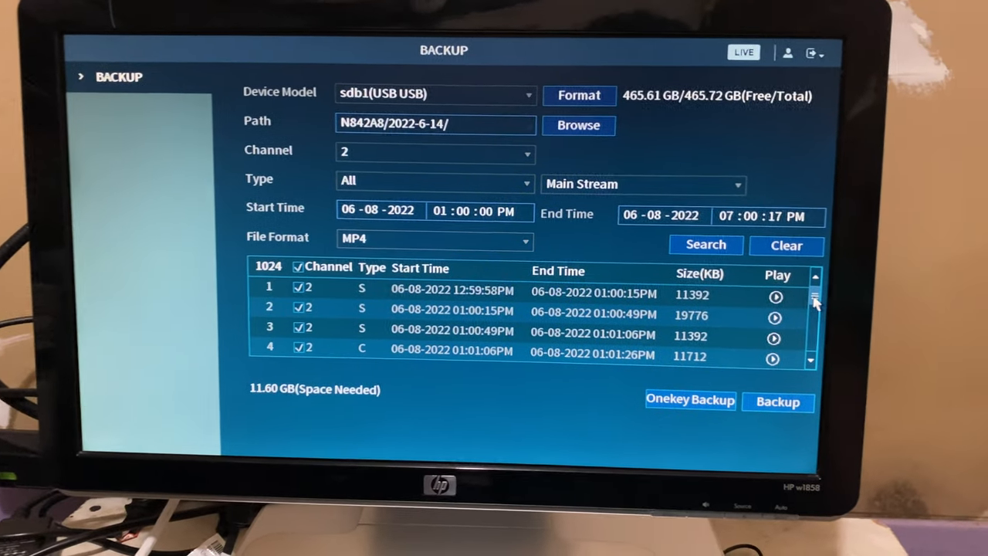
scroll(down, 3)
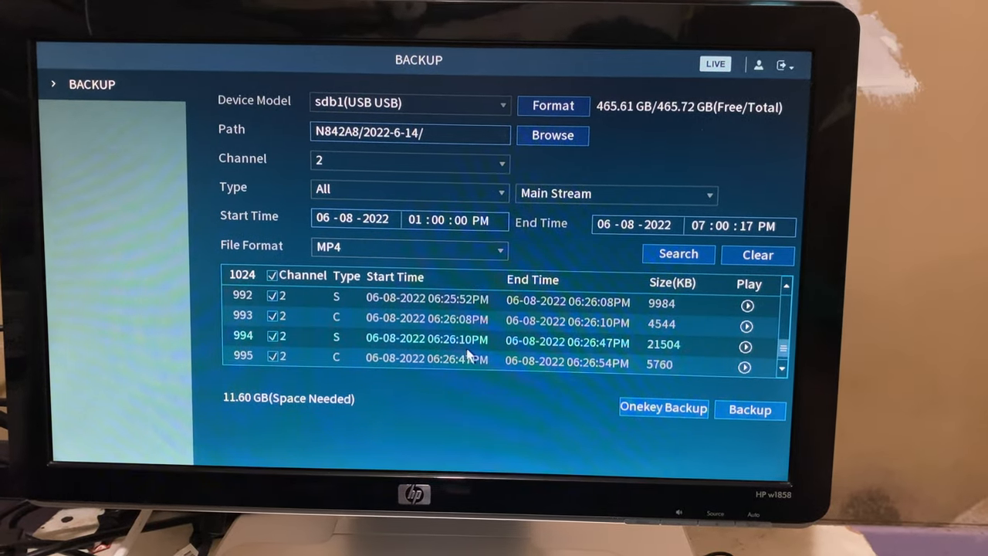
scroll(down, 3)
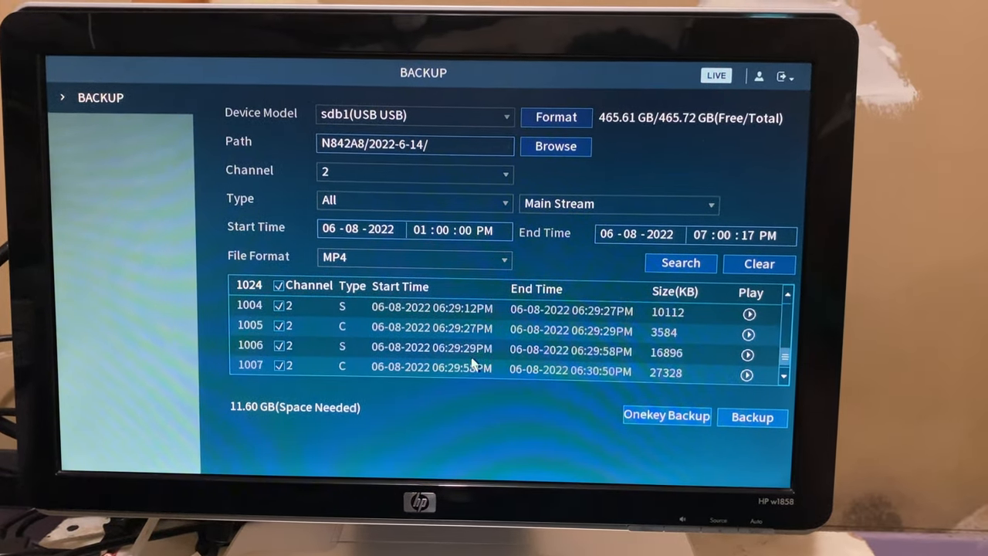
scroll(down, 3)
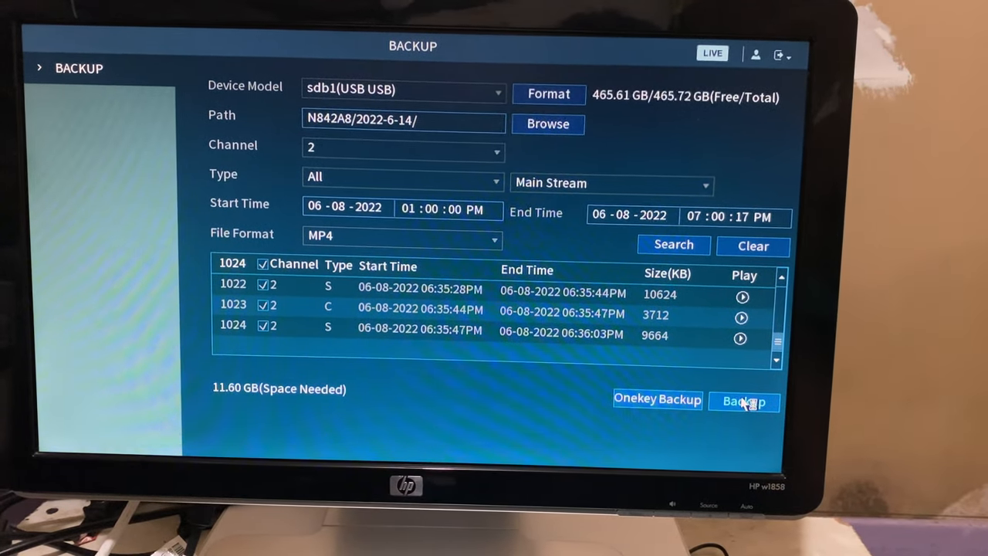
Start the backup of the 1024 listed channel 2 recordings to the USB drive
click(744, 402)
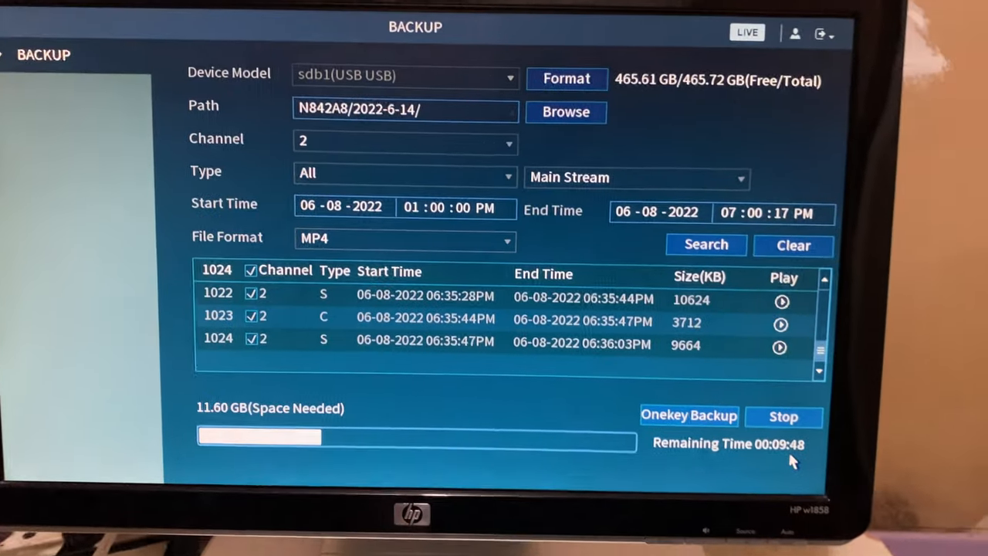
Browse the channel 2 MP4 files in the drive's 2022-6-14 folder, then close the browser
click(565, 111)
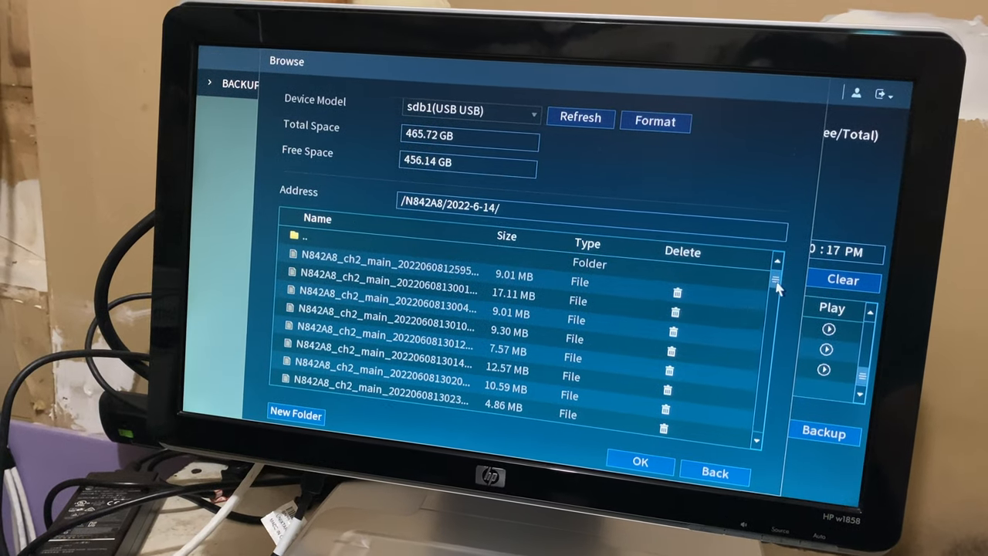
scroll(down, 3)
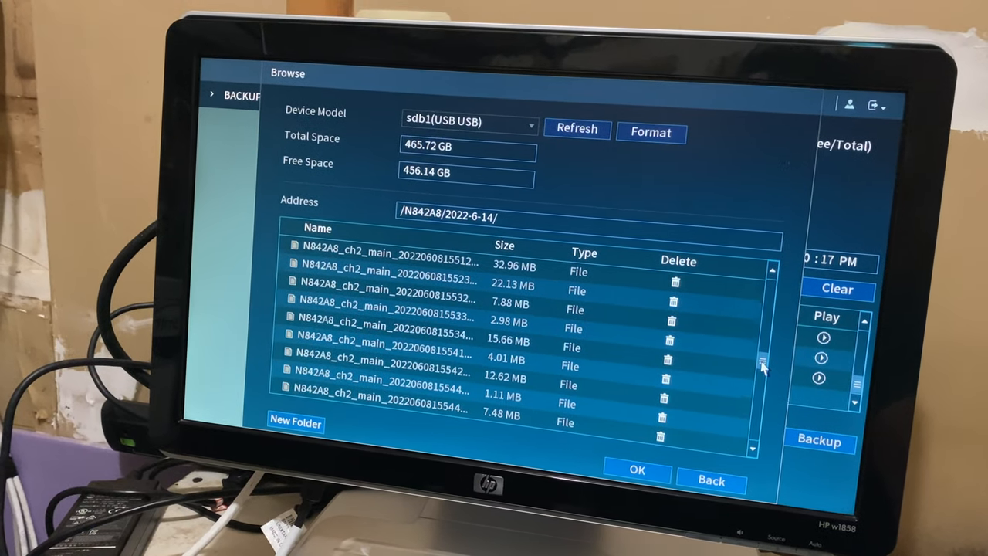
scroll(down, 3)
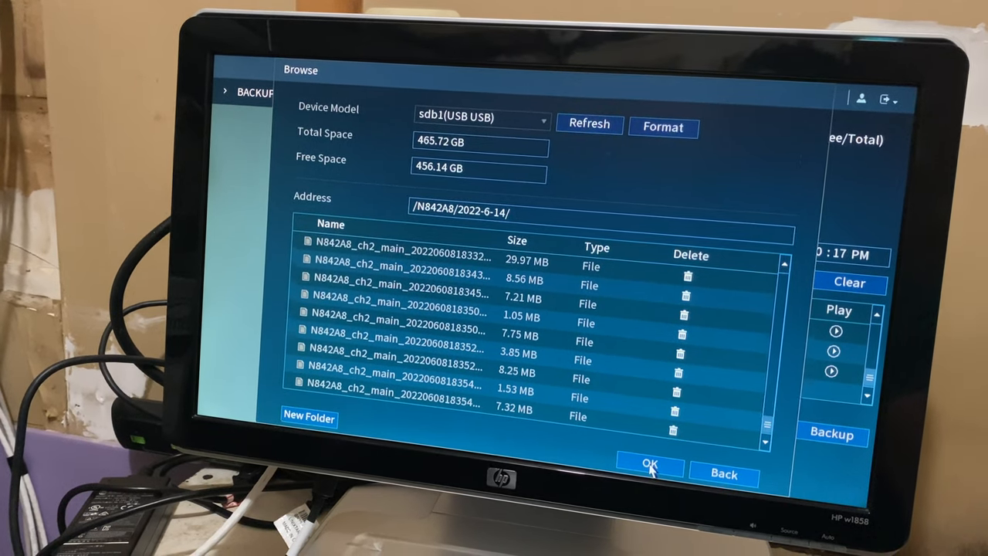
click(649, 463)
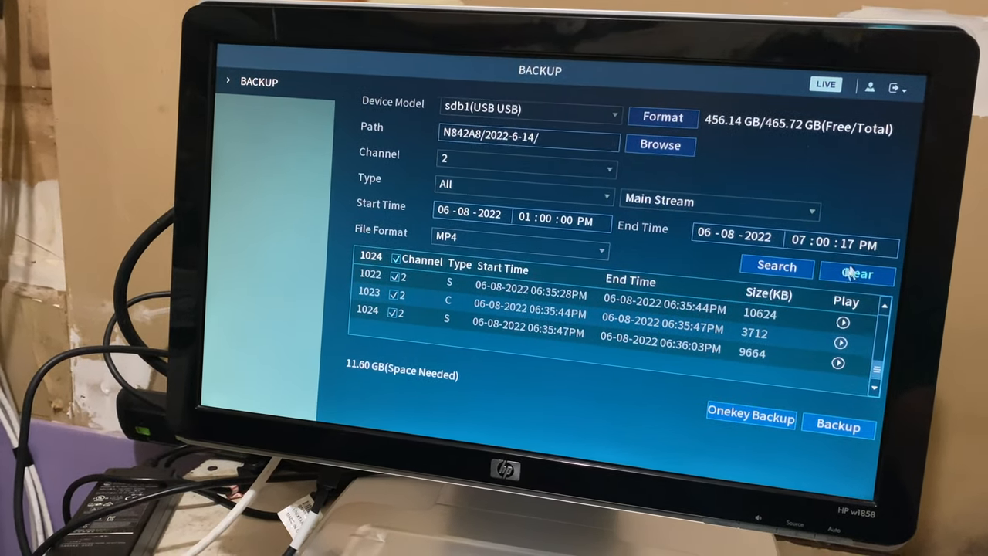
Clear results, set 06:00 PM–11:00 PM, and back up the 386 channel 2 recordings found
click(855, 274)
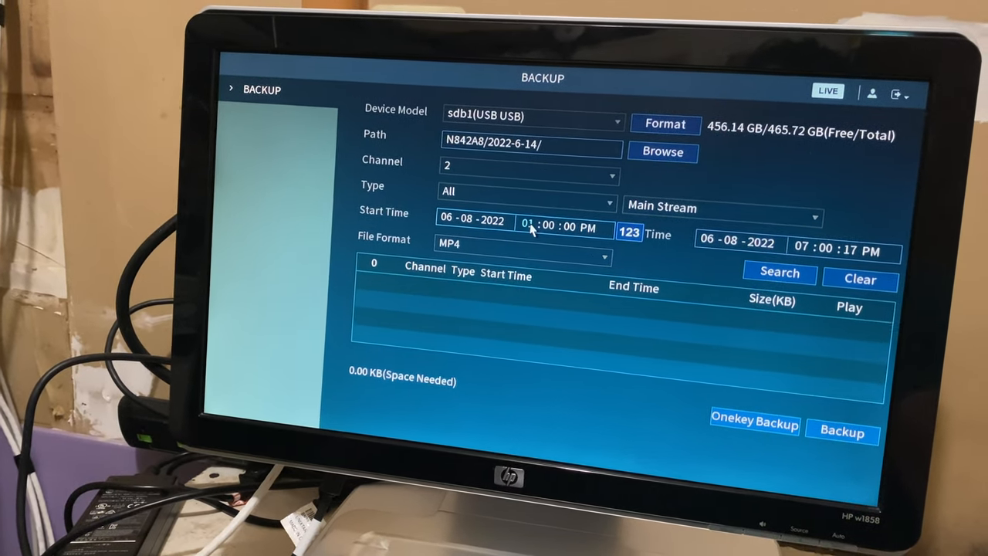
click(527, 228)
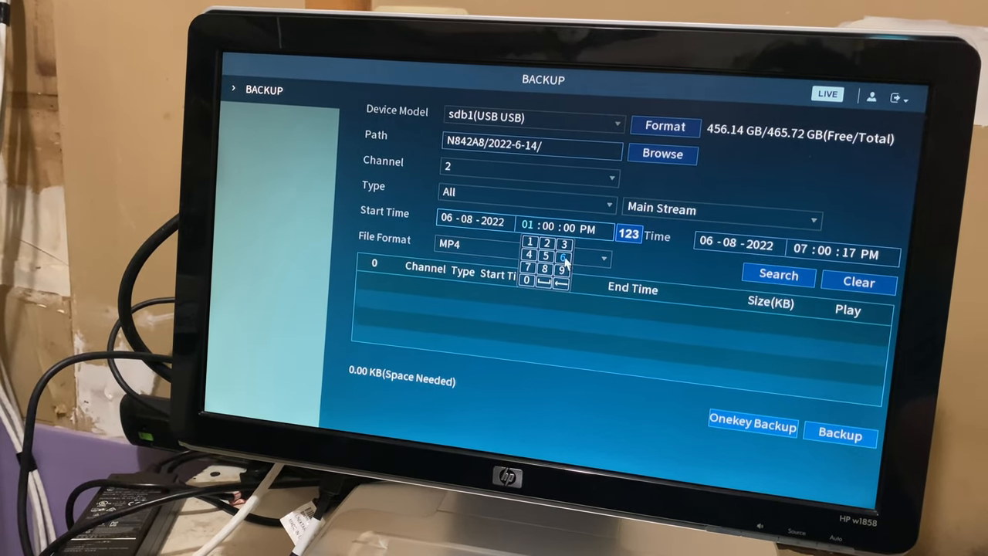
click(563, 256)
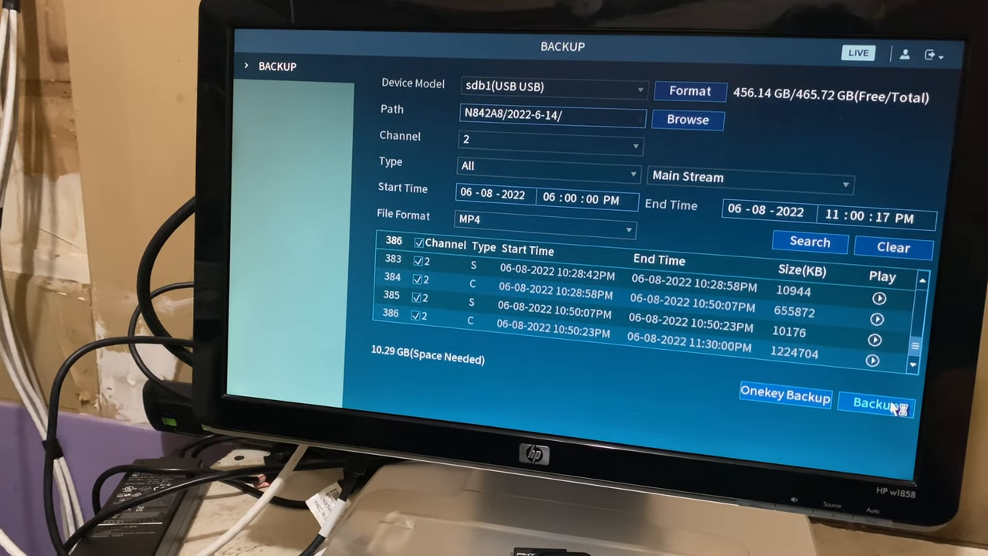
click(877, 401)
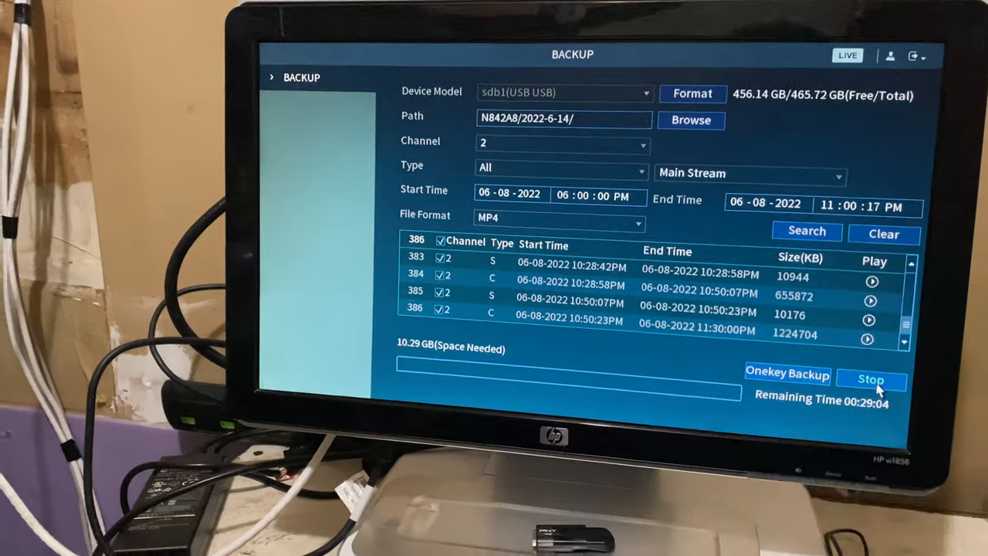